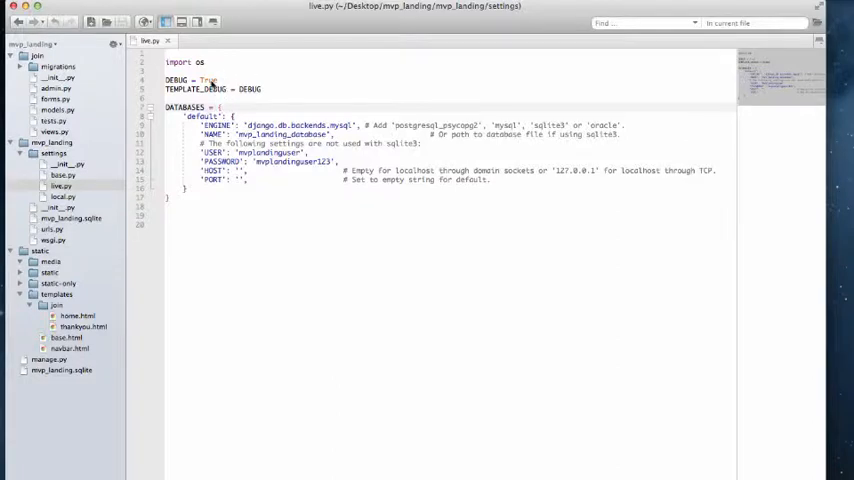
Step: Change the DEBUG setting in live.py from True to False
{"action": "type", "text": "False"}
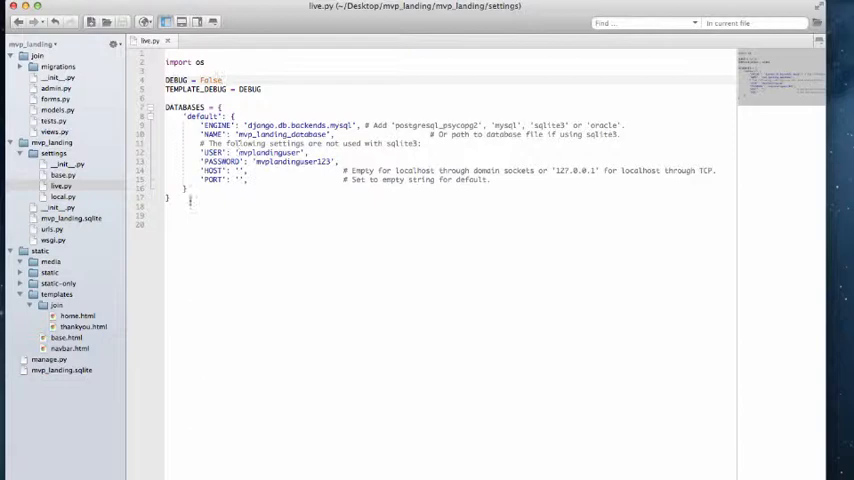
Step: Create a new 404.html file in the templates folder
{"action": "right_click", "coordinate": [56, 294]}
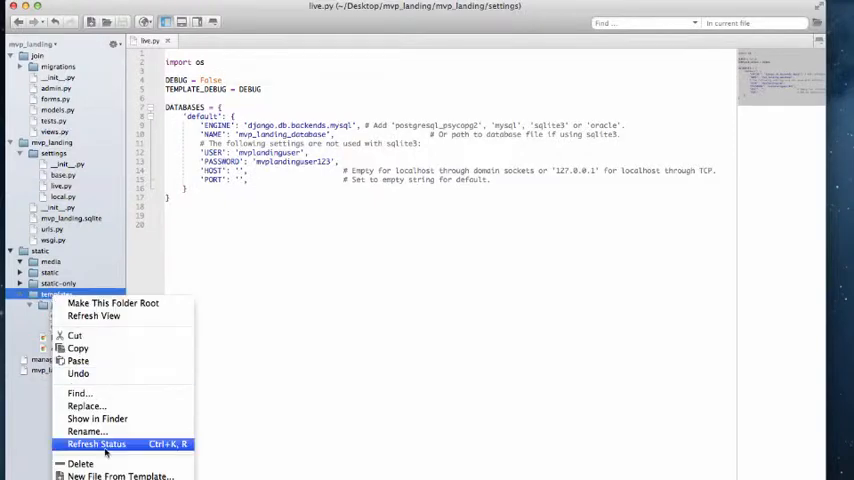
{"action": "left_click", "coordinate": [119, 476]}
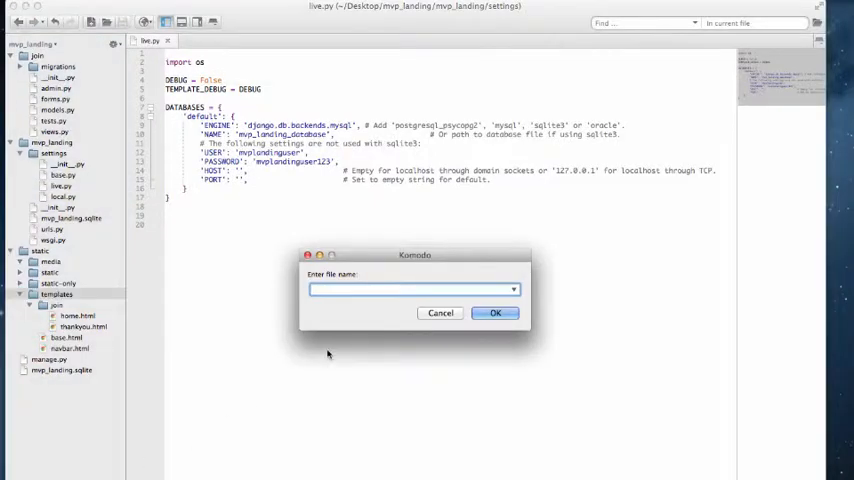
{"action": "type", "text": "404.html"}
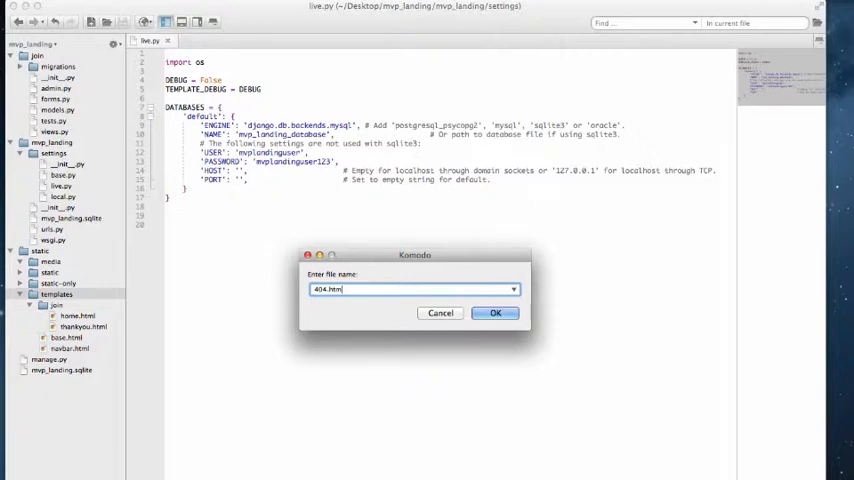
{"action": "left_click", "coordinate": [495, 313]}
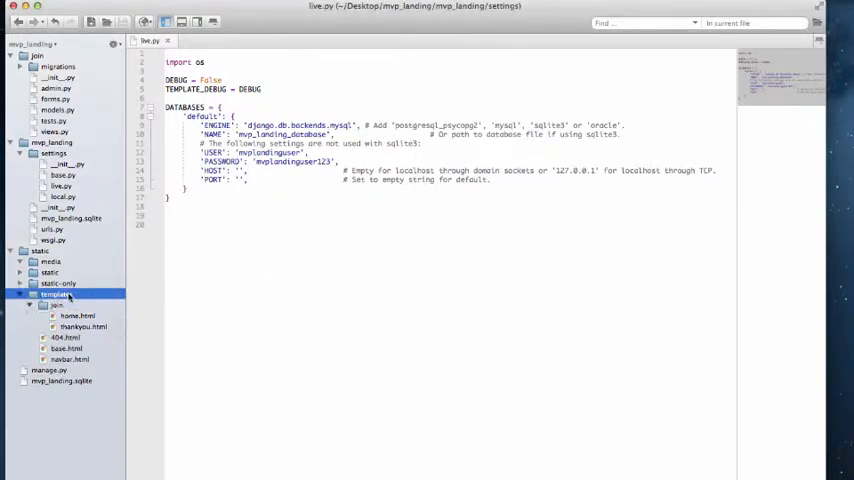
Step: Create a new 500.html file in the templates folder
{"action": "right_click", "coordinate": [57, 294]}
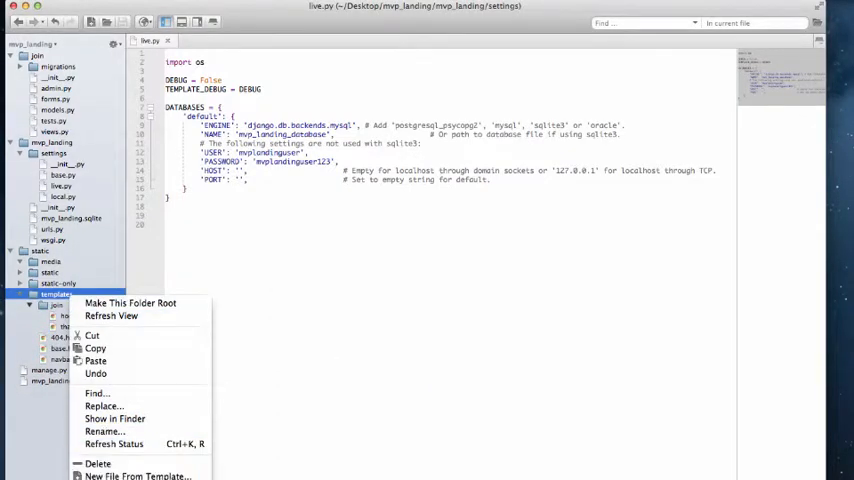
{"action": "left_click", "coordinate": [137, 476]}
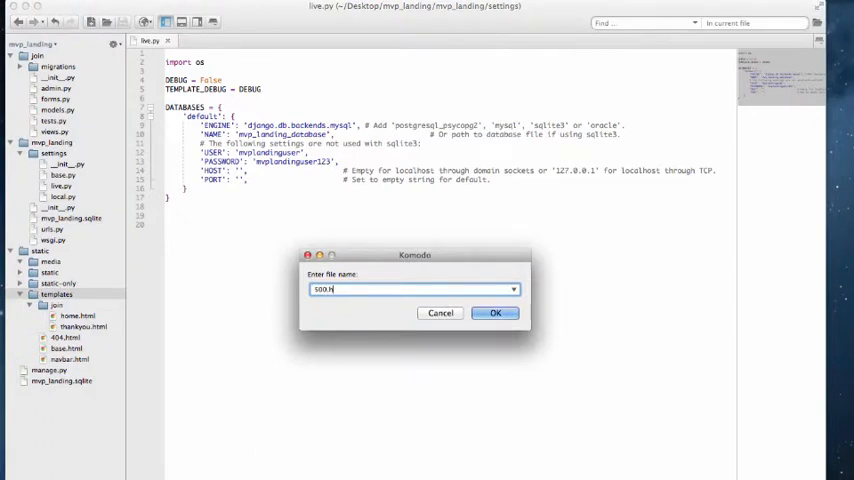
{"action": "left_click", "coordinate": [495, 312]}
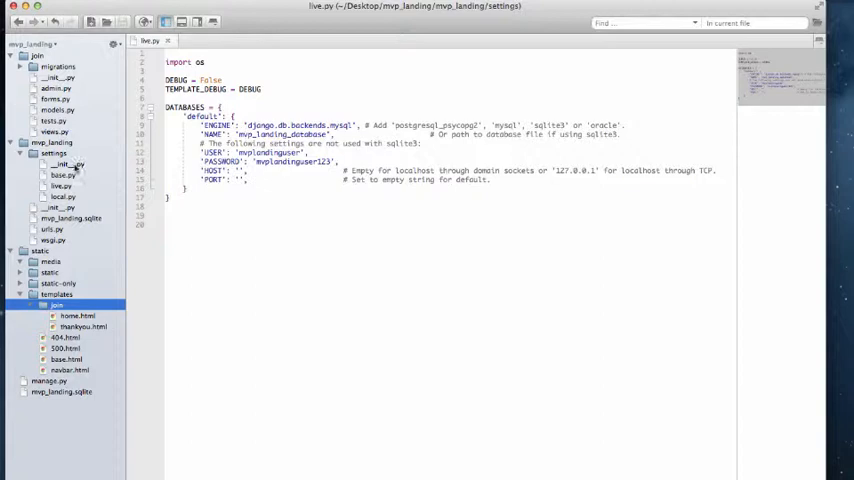
{"action": "left_click", "coordinate": [63, 174]}
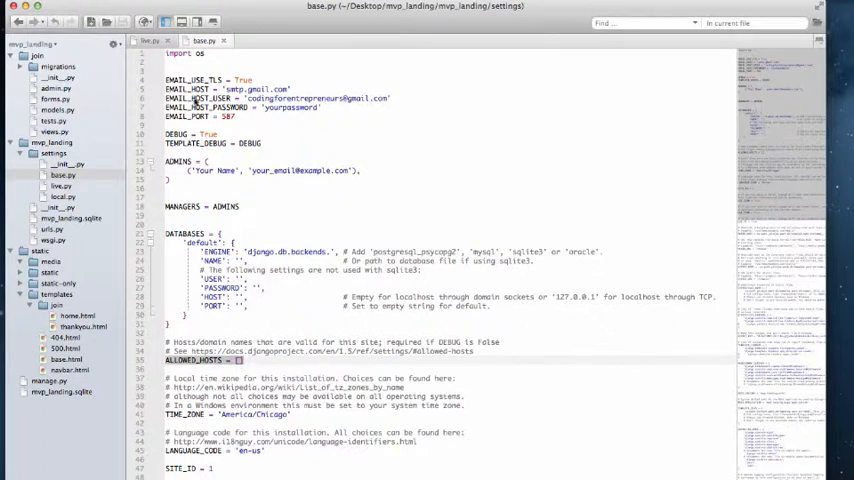
{"action": "left_click", "coordinate": [153, 40]}
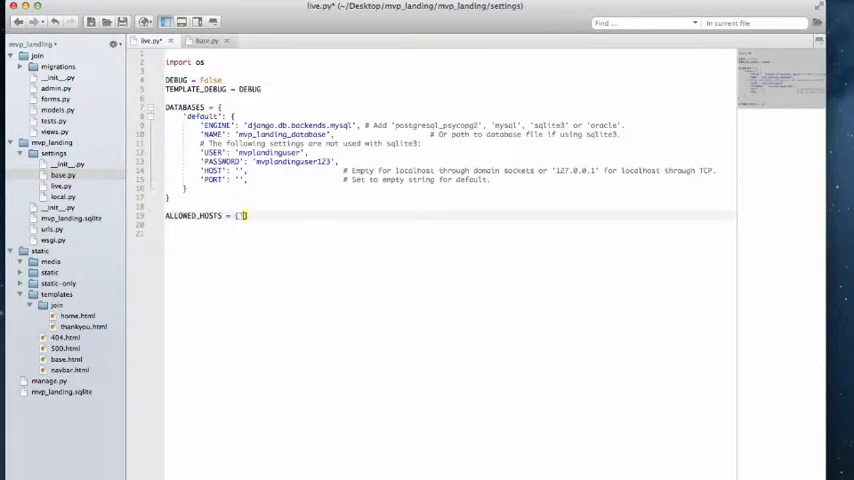
{"action": "type", "text": "'mvplanding.c"}
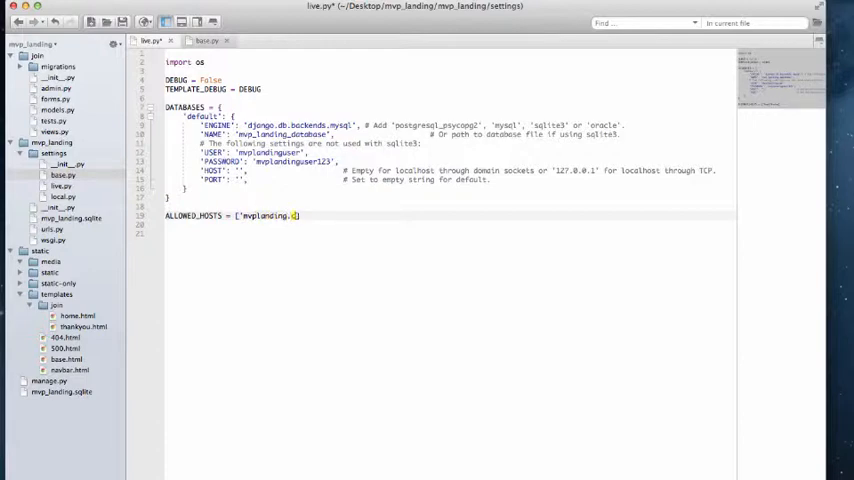
{"action": "type", "text": "com', 'www.mvplanding.com"}
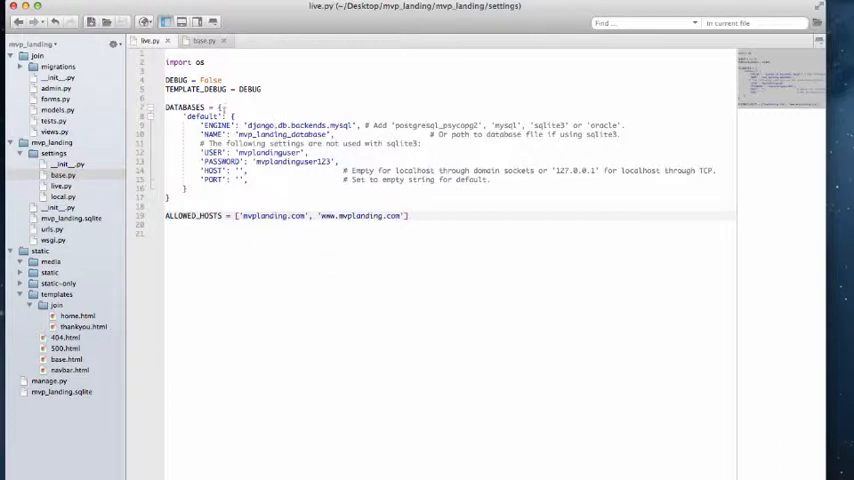
{"action": "left_click", "coordinate": [65, 337]}
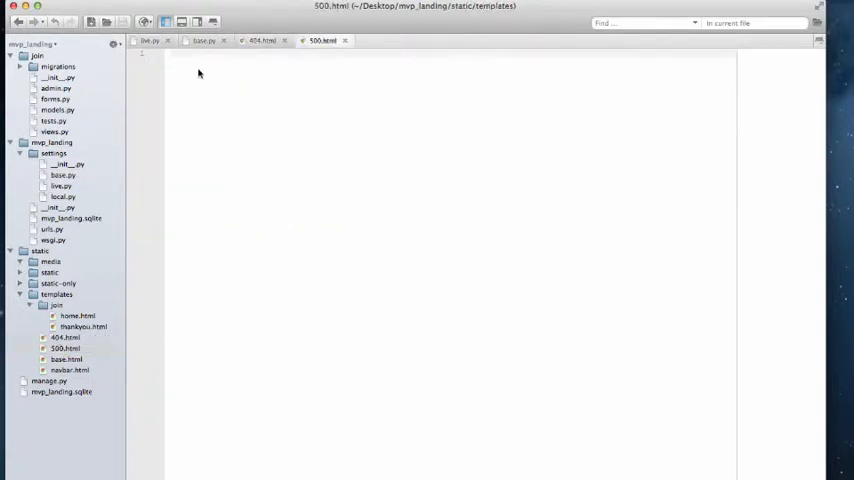
Step: Make 404.html extend base.html with a 'Page not found.' h1, and 500.html with an apology h1
{"action": "left_click", "coordinate": [263, 41]}
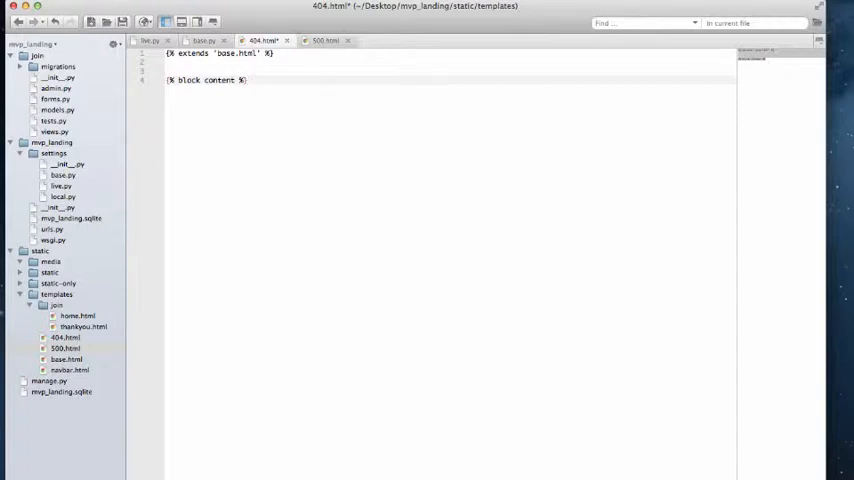
{"action": "type", "text": "{% endblock %}"}
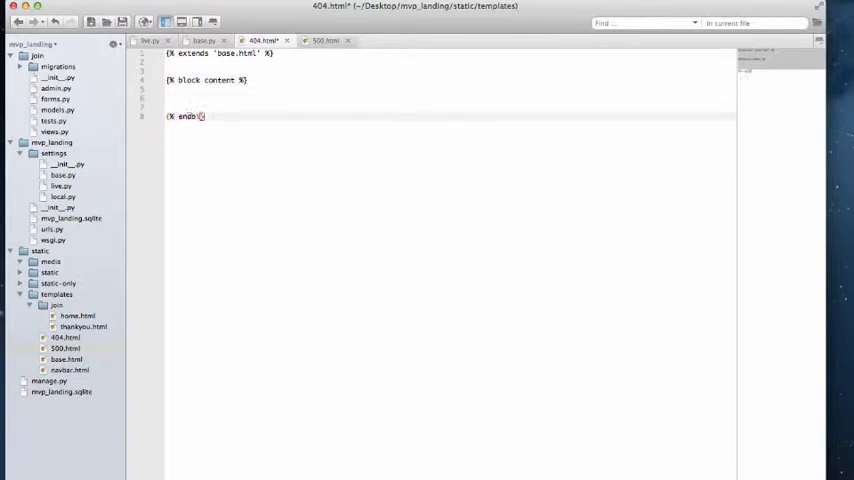
{"action": "type", "text": "block"}
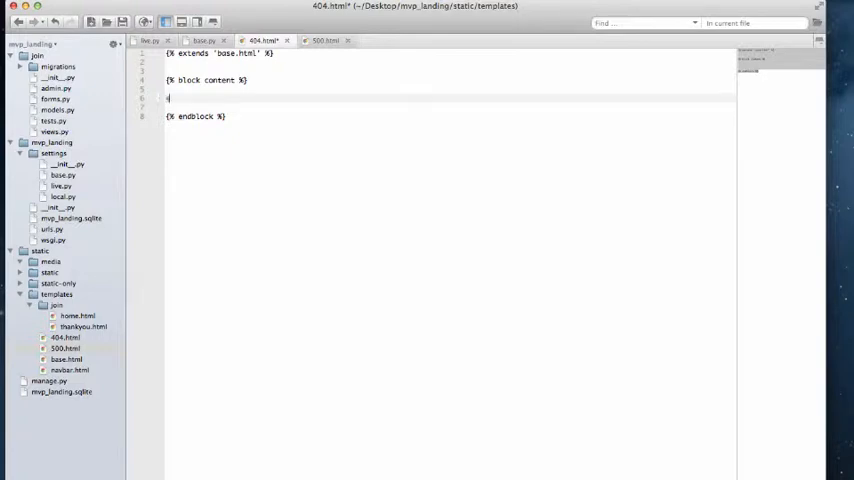
{"action": "type", "text": "<h1></h1>"}
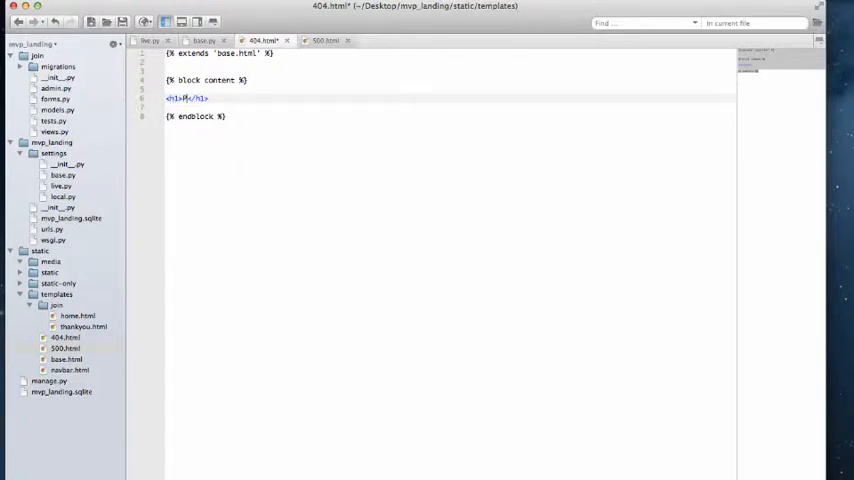
{"action": "type", "text": "Page not found."}
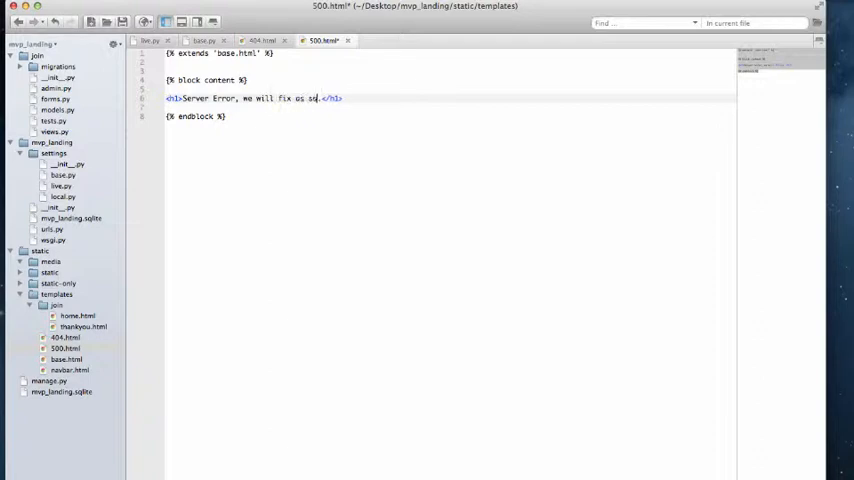
{"action": "type", "text": "oon as possible"}
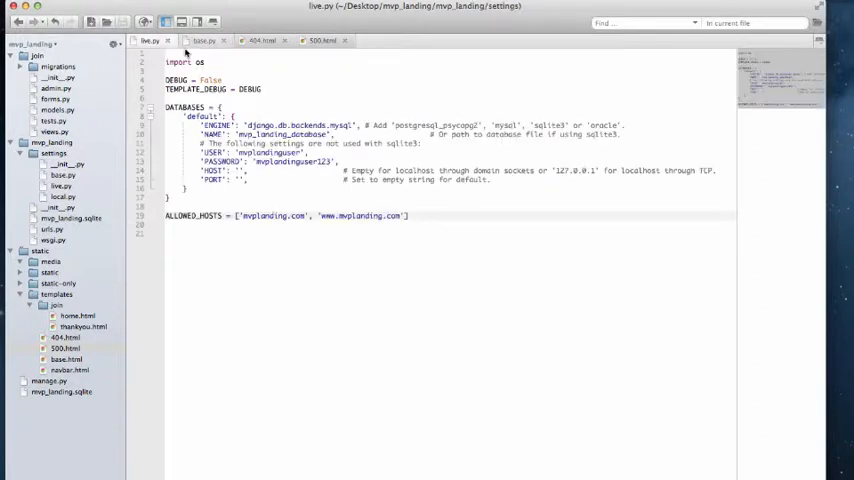
{"action": "left_click", "coordinate": [204, 40]}
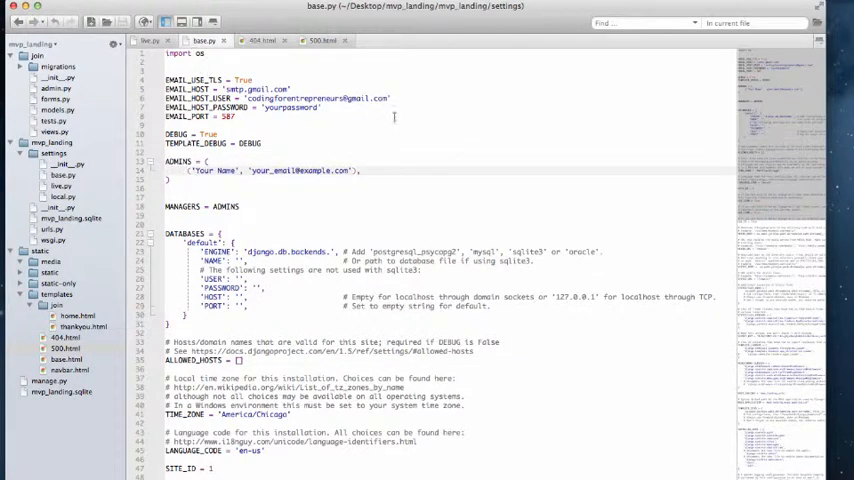
{"action": "left_click", "coordinate": [149, 40]}
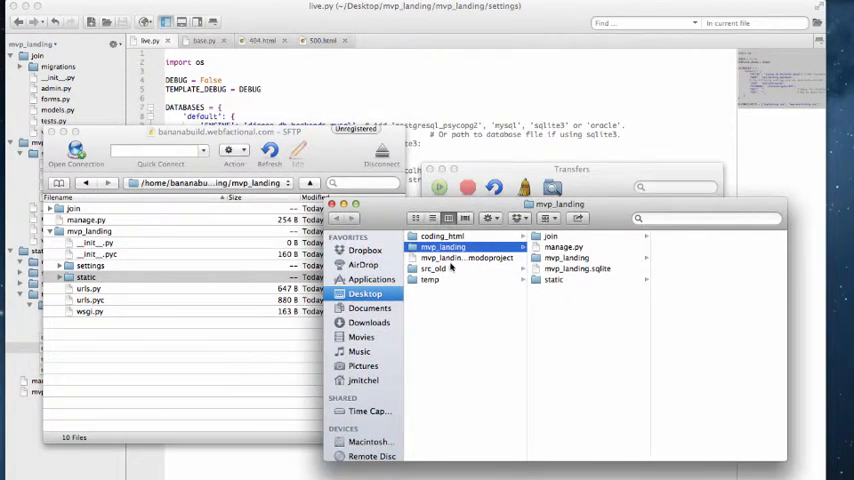
Step: Browse to the local inner mvp_landing folder and the remote settings folder to upload live.py and urls.py
{"action": "left_click", "coordinate": [565, 257]}
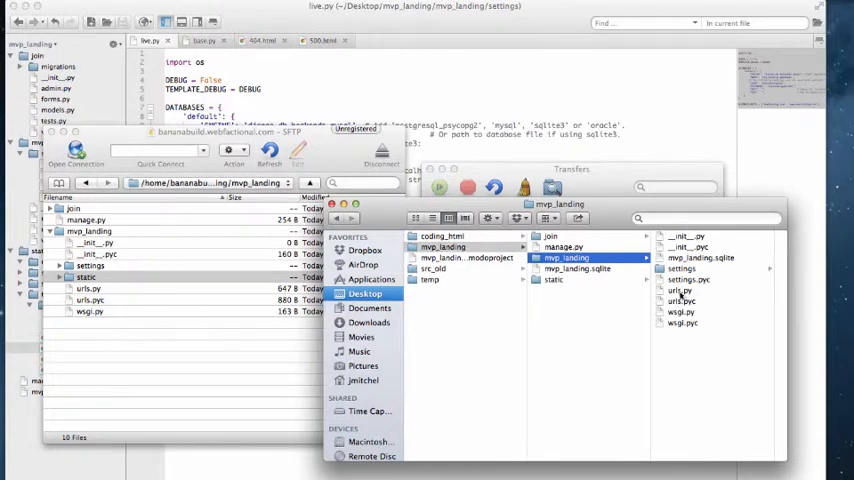
{"action": "left_click", "coordinate": [570, 268]}
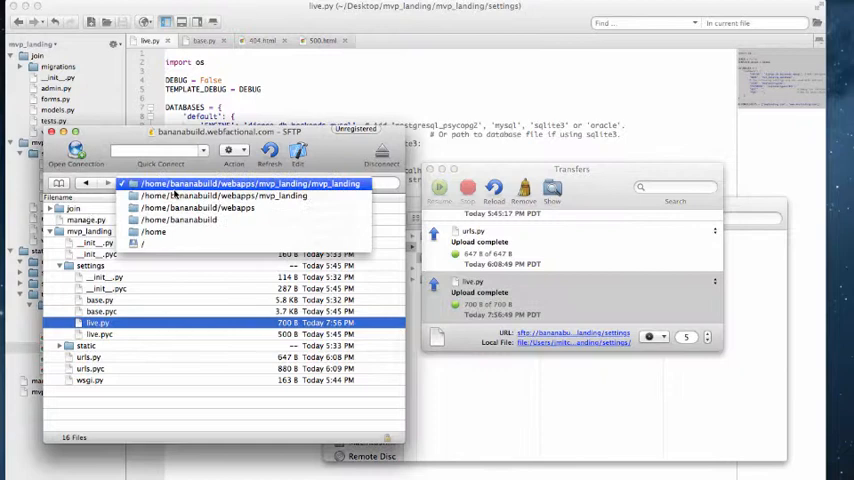
{"action": "left_click", "coordinate": [227, 195]}
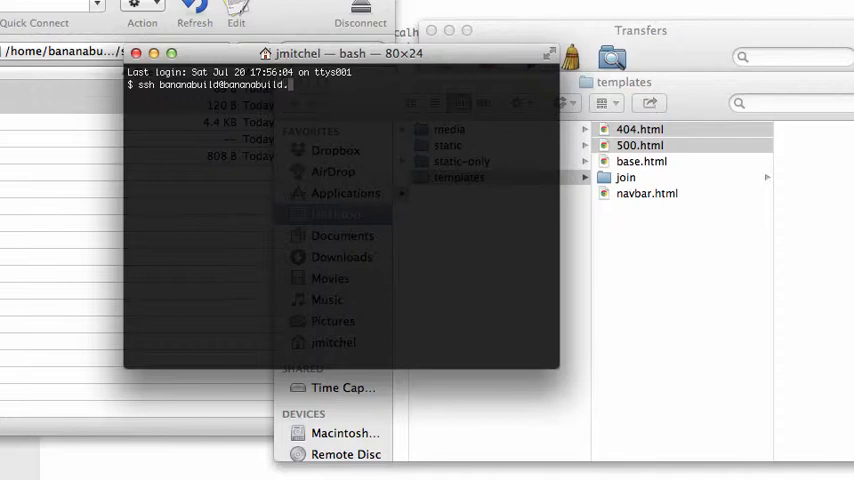
Step: SSH into the webfactional server, cd into webapps/mvp_landing/apache2/bin, and run ./restart
{"action": "type", "text": ".webfactional.co"}
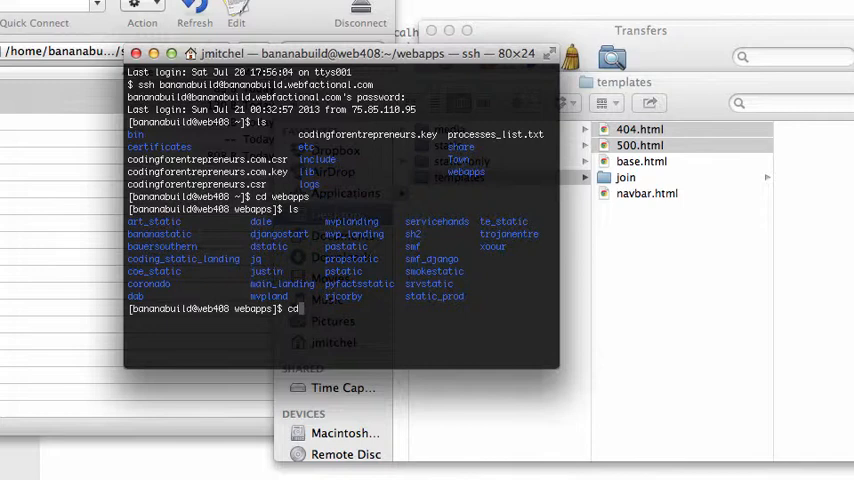
{"action": "type", "text": "mvp_landing"}
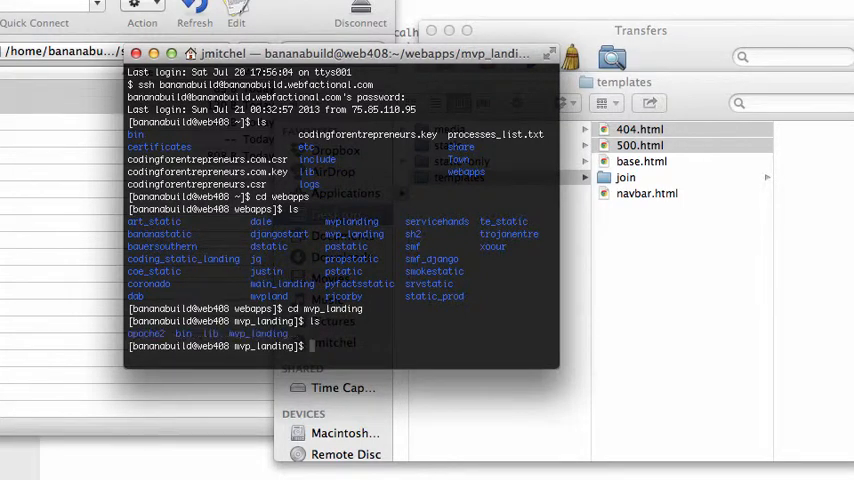
{"action": "type", "text": "cd apah"}
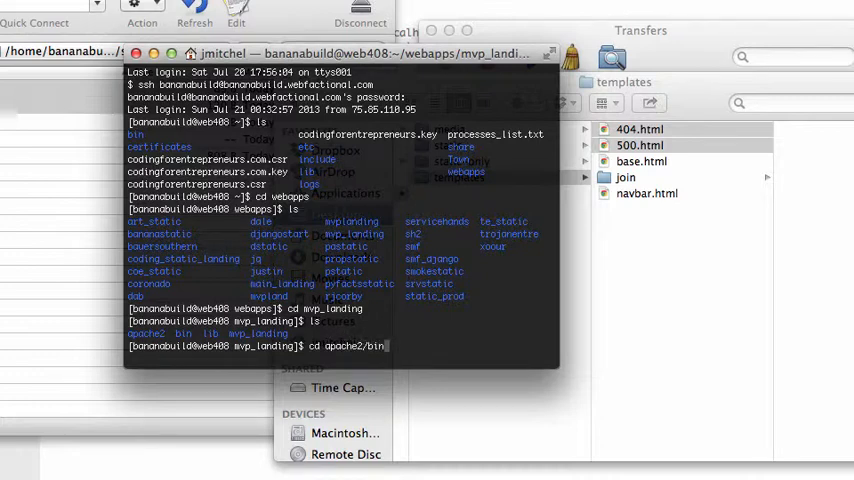
{"action": "type", "text": "./re"}
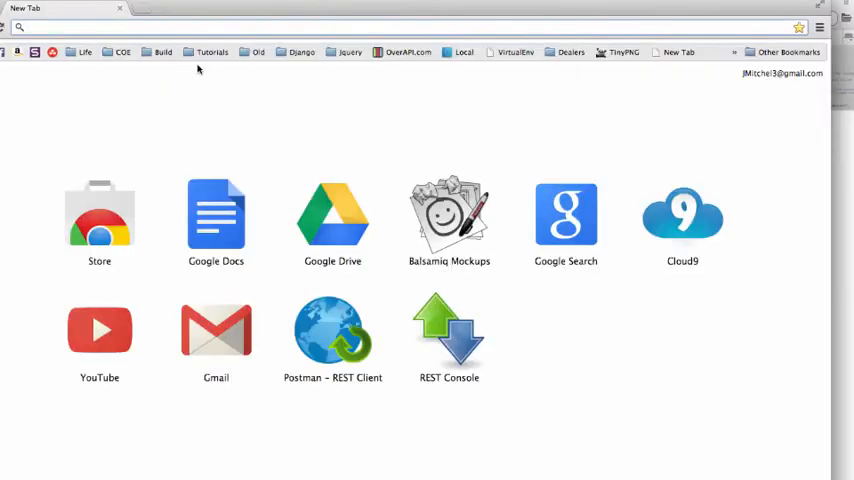
{"action": "type", "text": "mvplanding.com"}
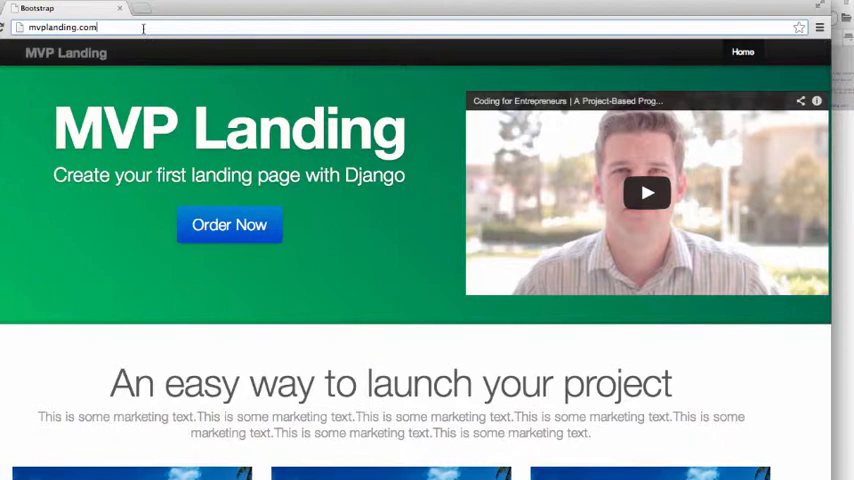
{"action": "type", "text": "/139841983741/"}
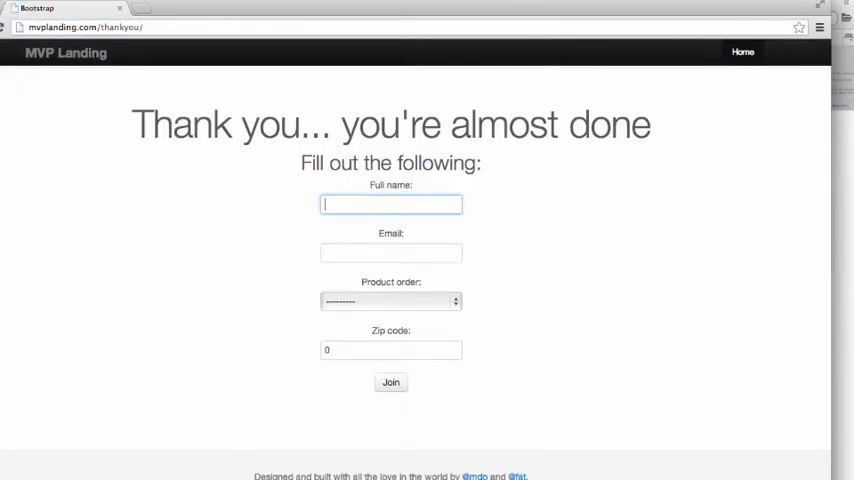
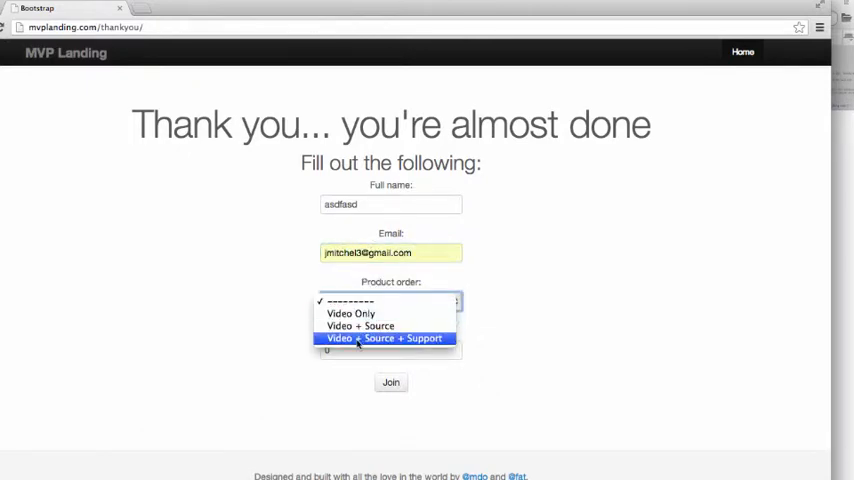
{"action": "left_click", "coordinate": [382, 338]}
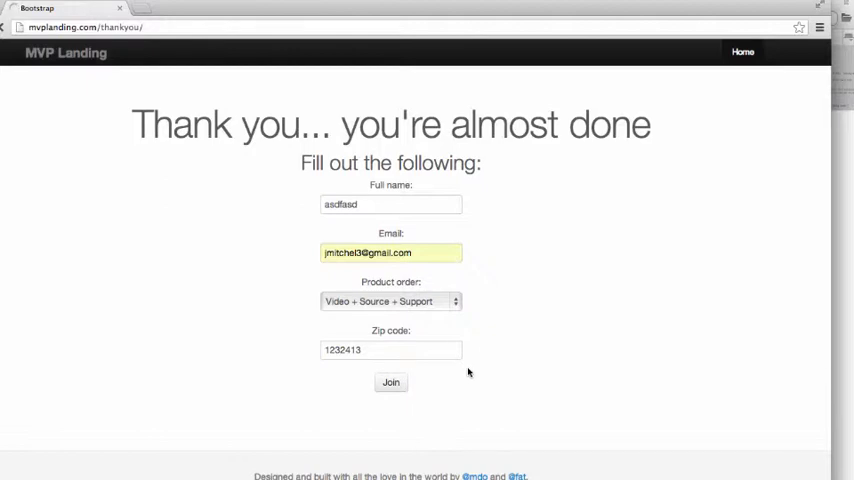
{"action": "left_click", "coordinate": [390, 382]}
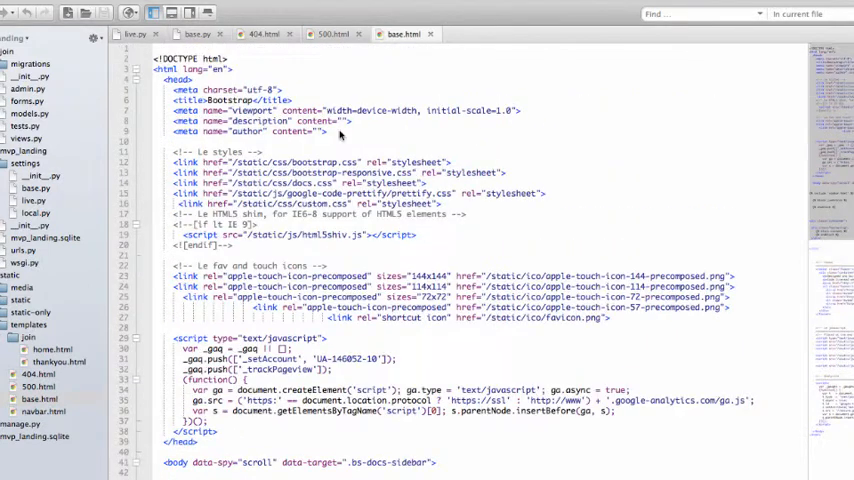
{"action": "mouse_move", "coordinate": [287, 240]}
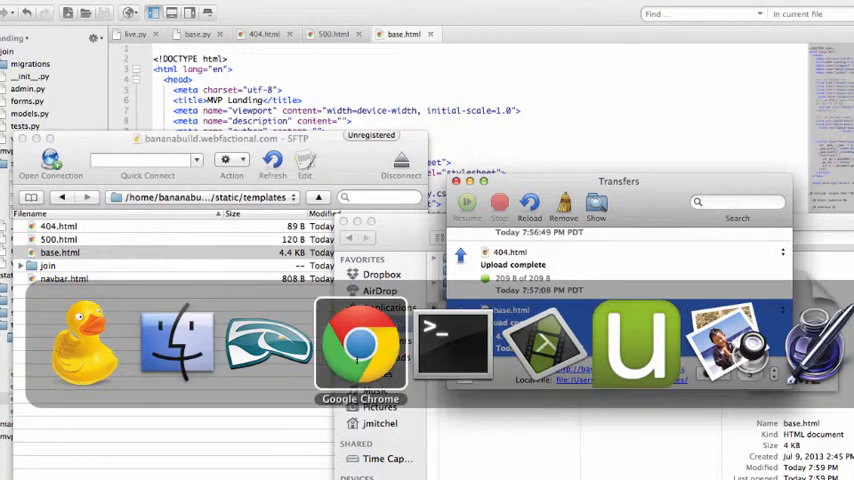
Step: Return to Chrome and cancel the Confirm Form Resubmission prompt
{"action": "left_click", "coordinate": [360, 345]}
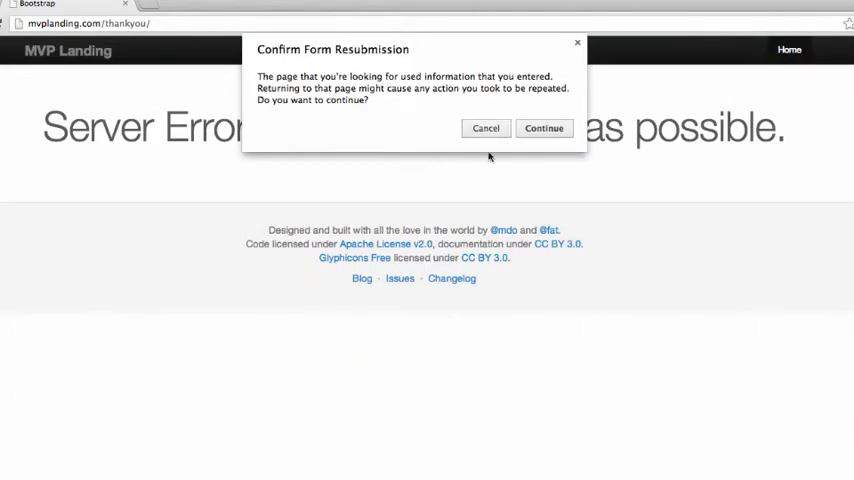
{"action": "left_click", "coordinate": [544, 128]}
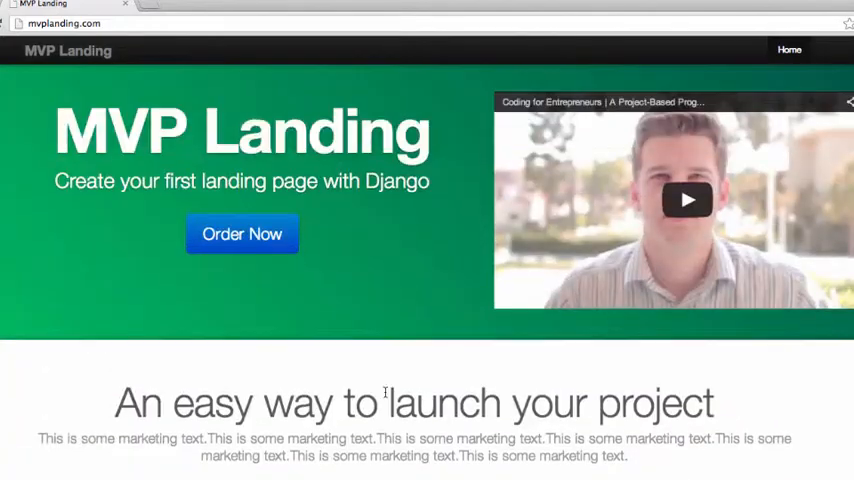
{"action": "mouse_move", "coordinate": [350, 330]}
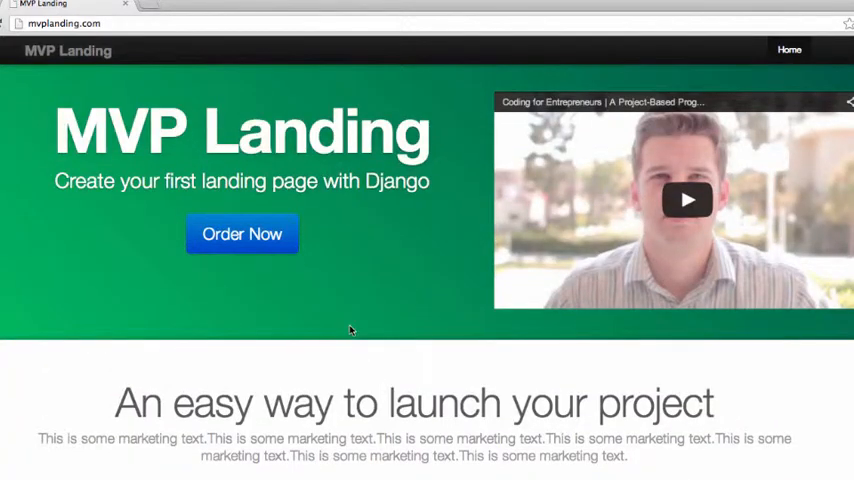